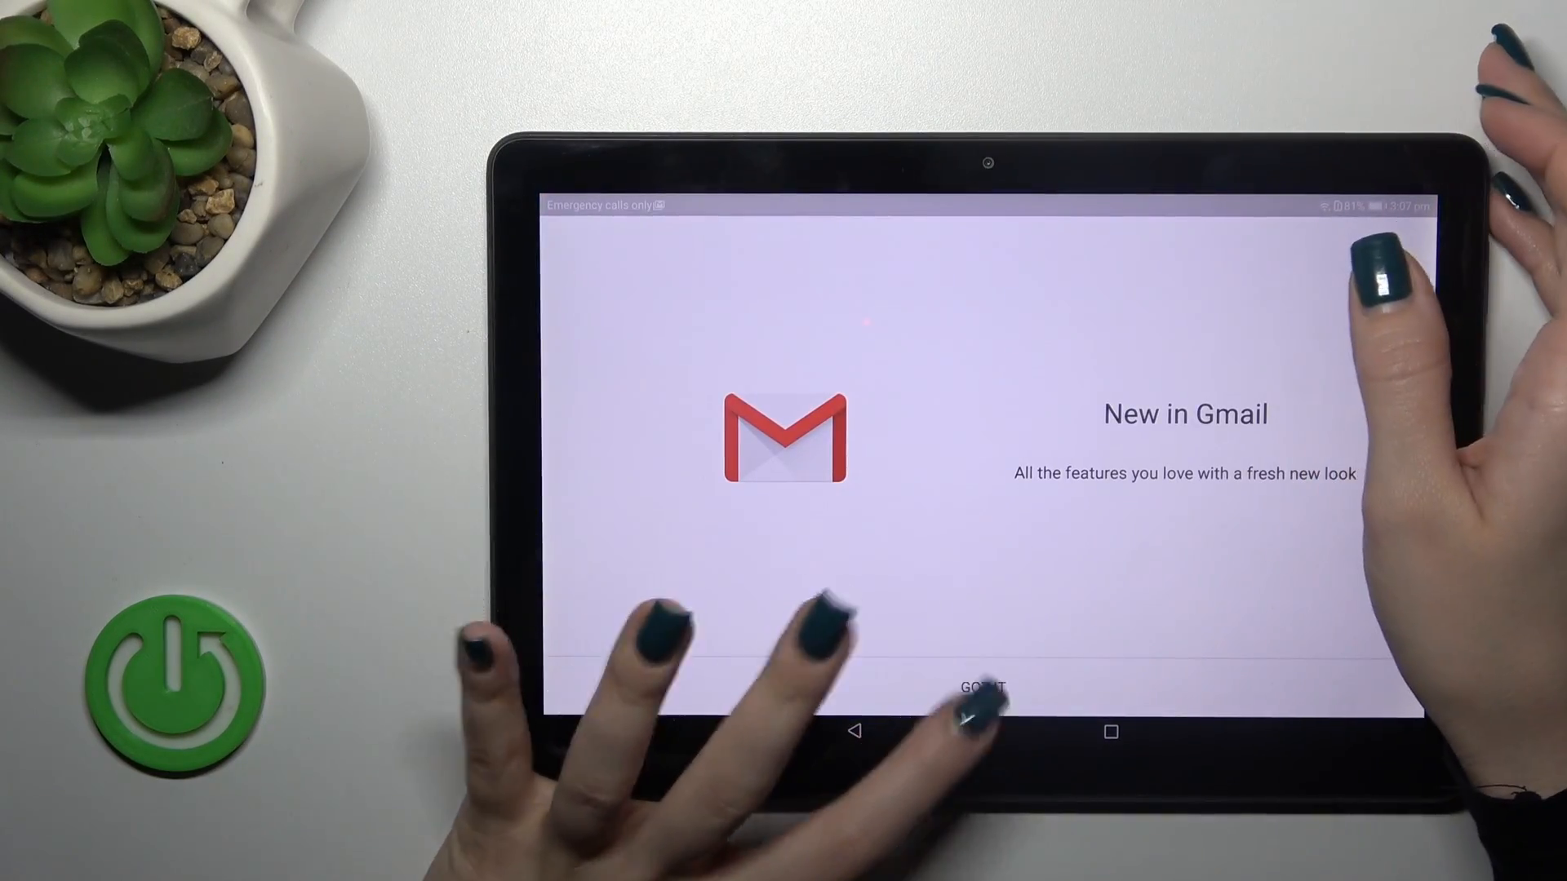
# Dismiss the 'New in Gmail' welcome with GOT IT to reach the inbox.
pyautogui.click(984, 686)
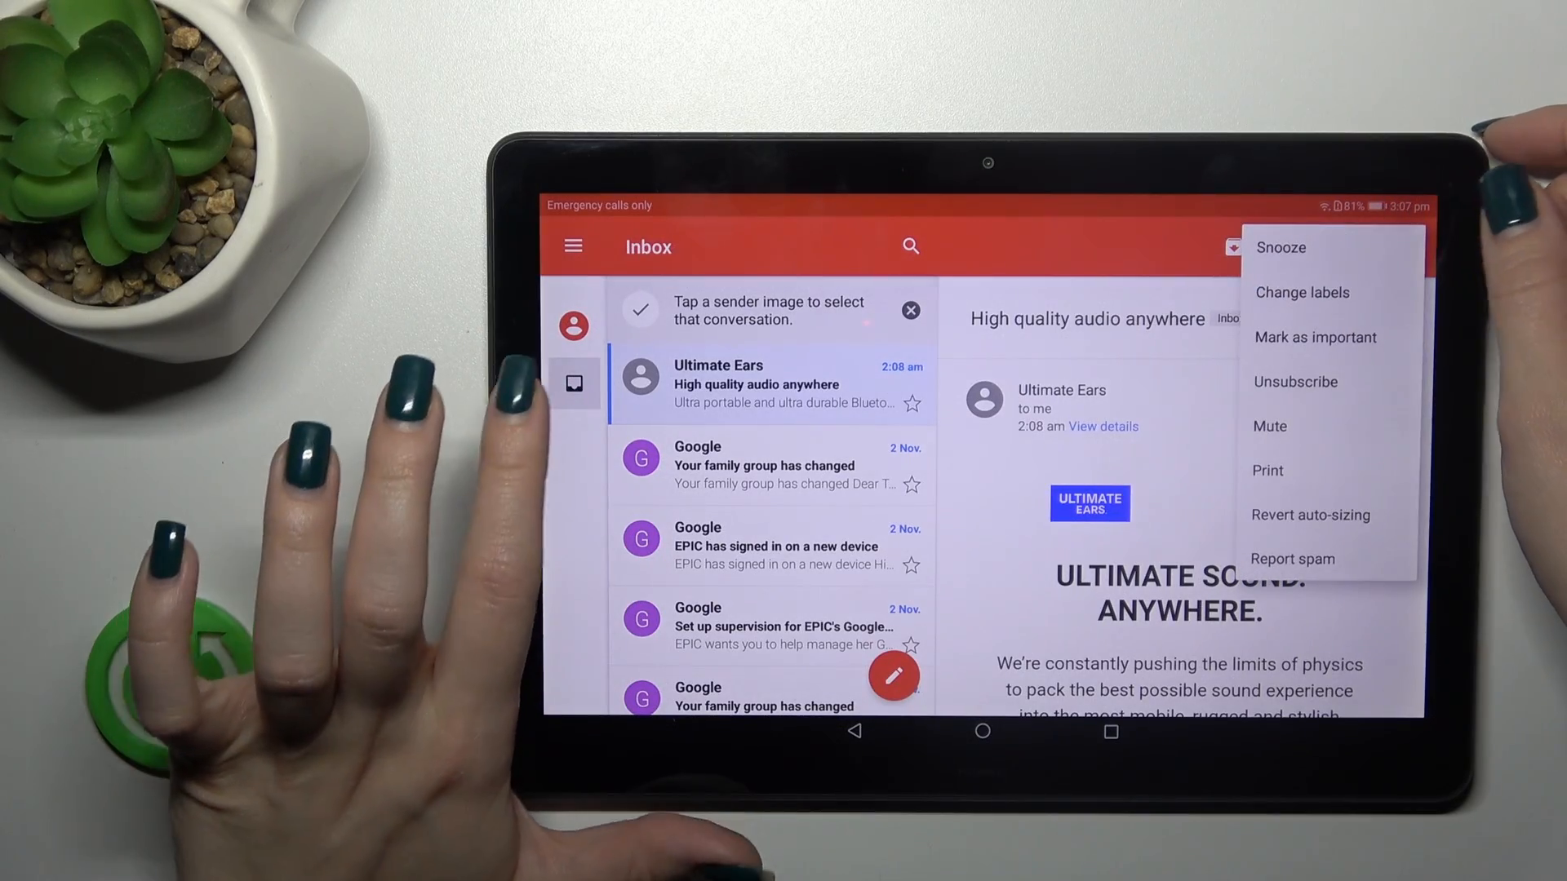
# From the navigation drawer's account menu, go through Manage Accounts to the Google account settings.
pyautogui.click(573, 246)
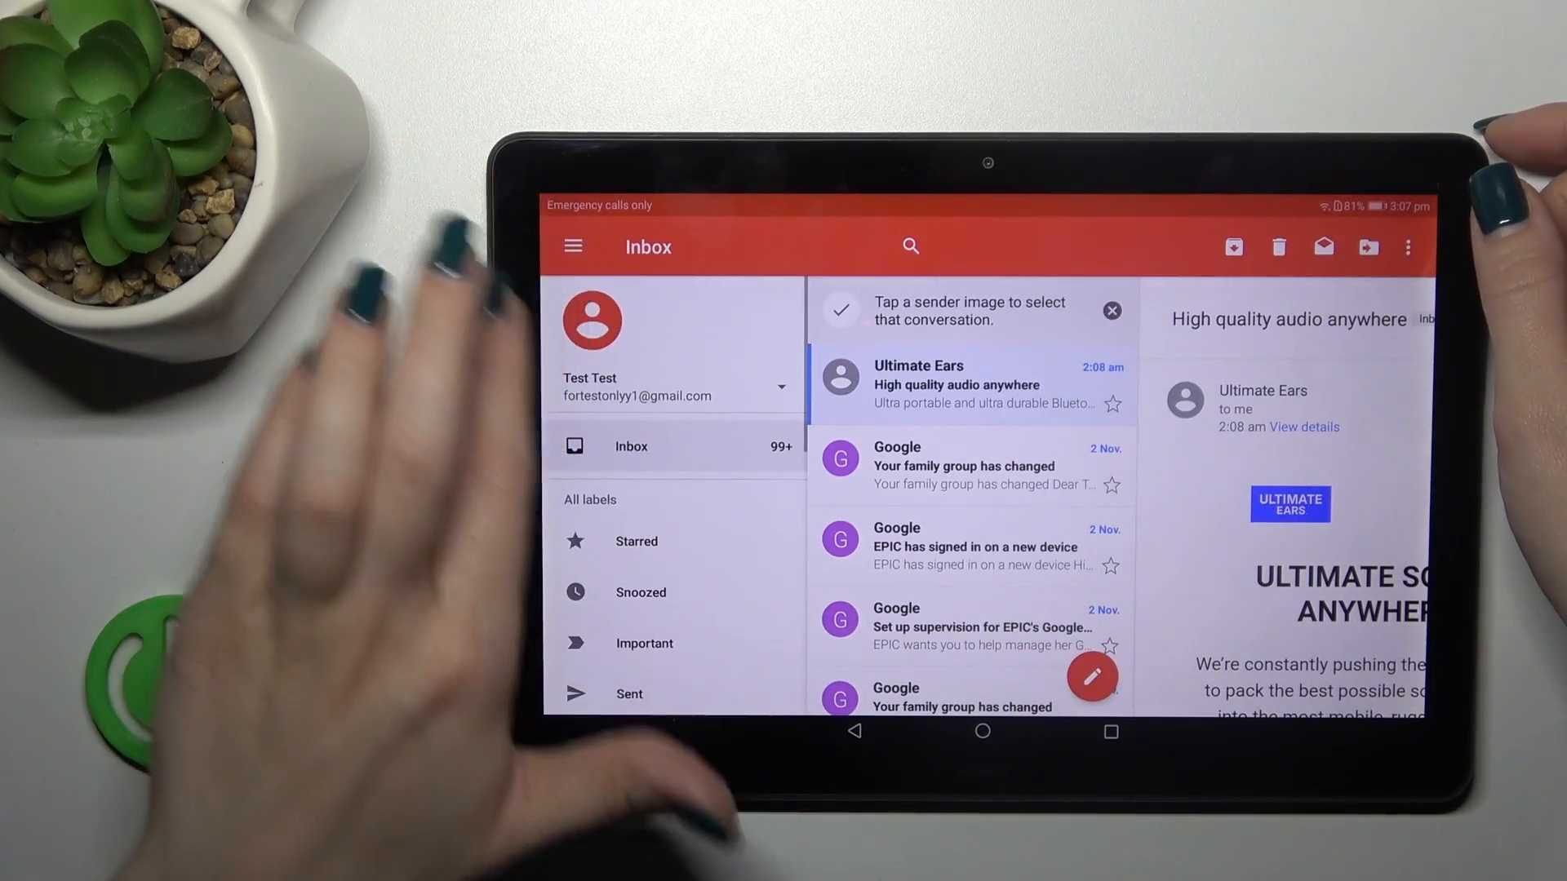
pyautogui.click(782, 387)
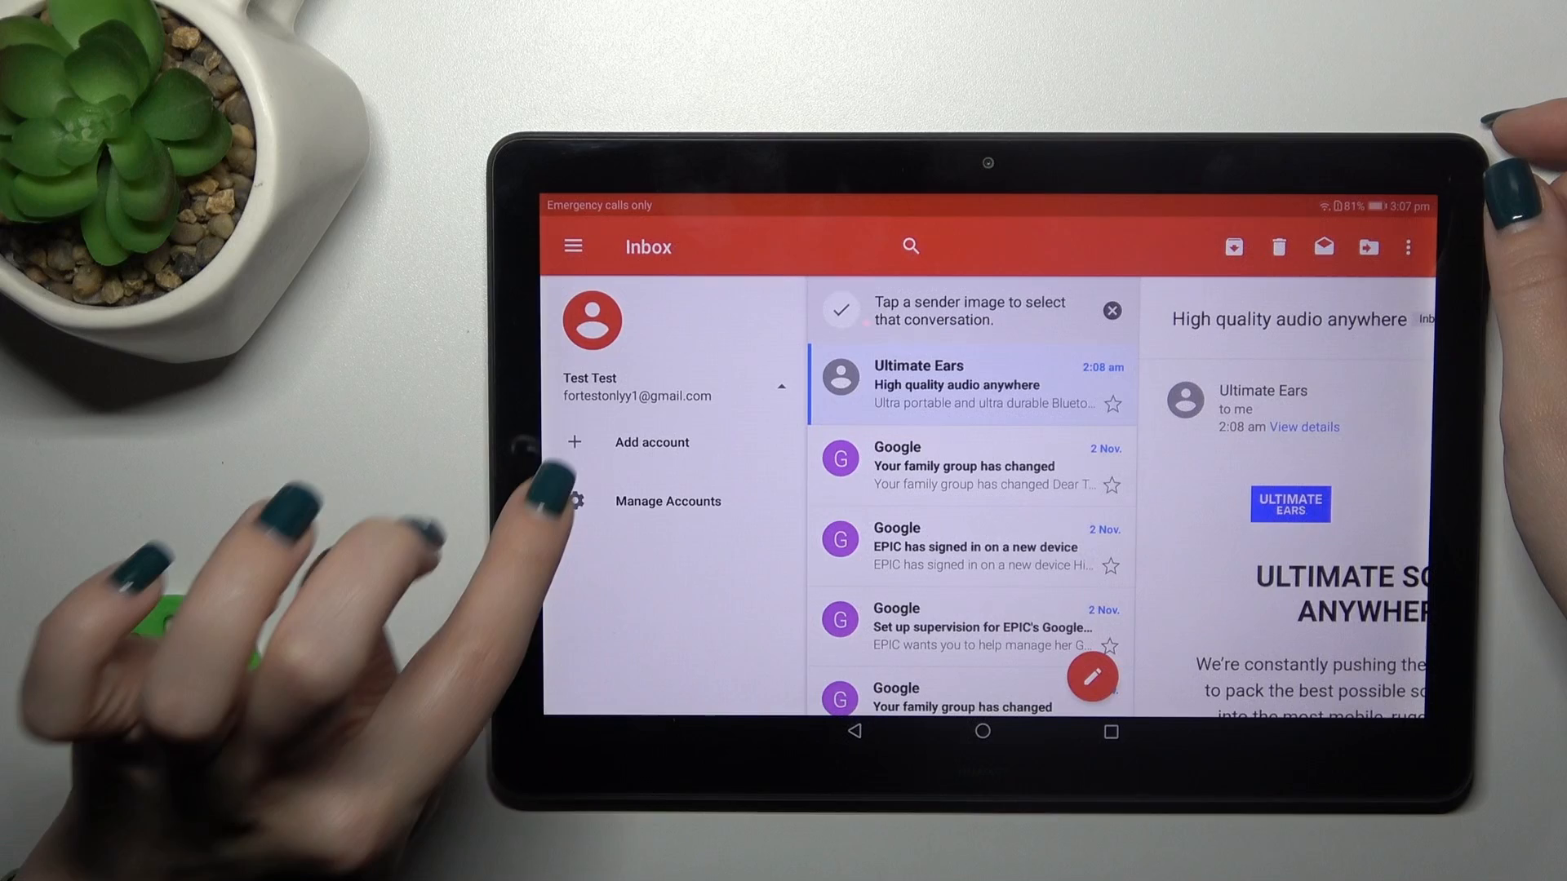
pyautogui.click(667, 500)
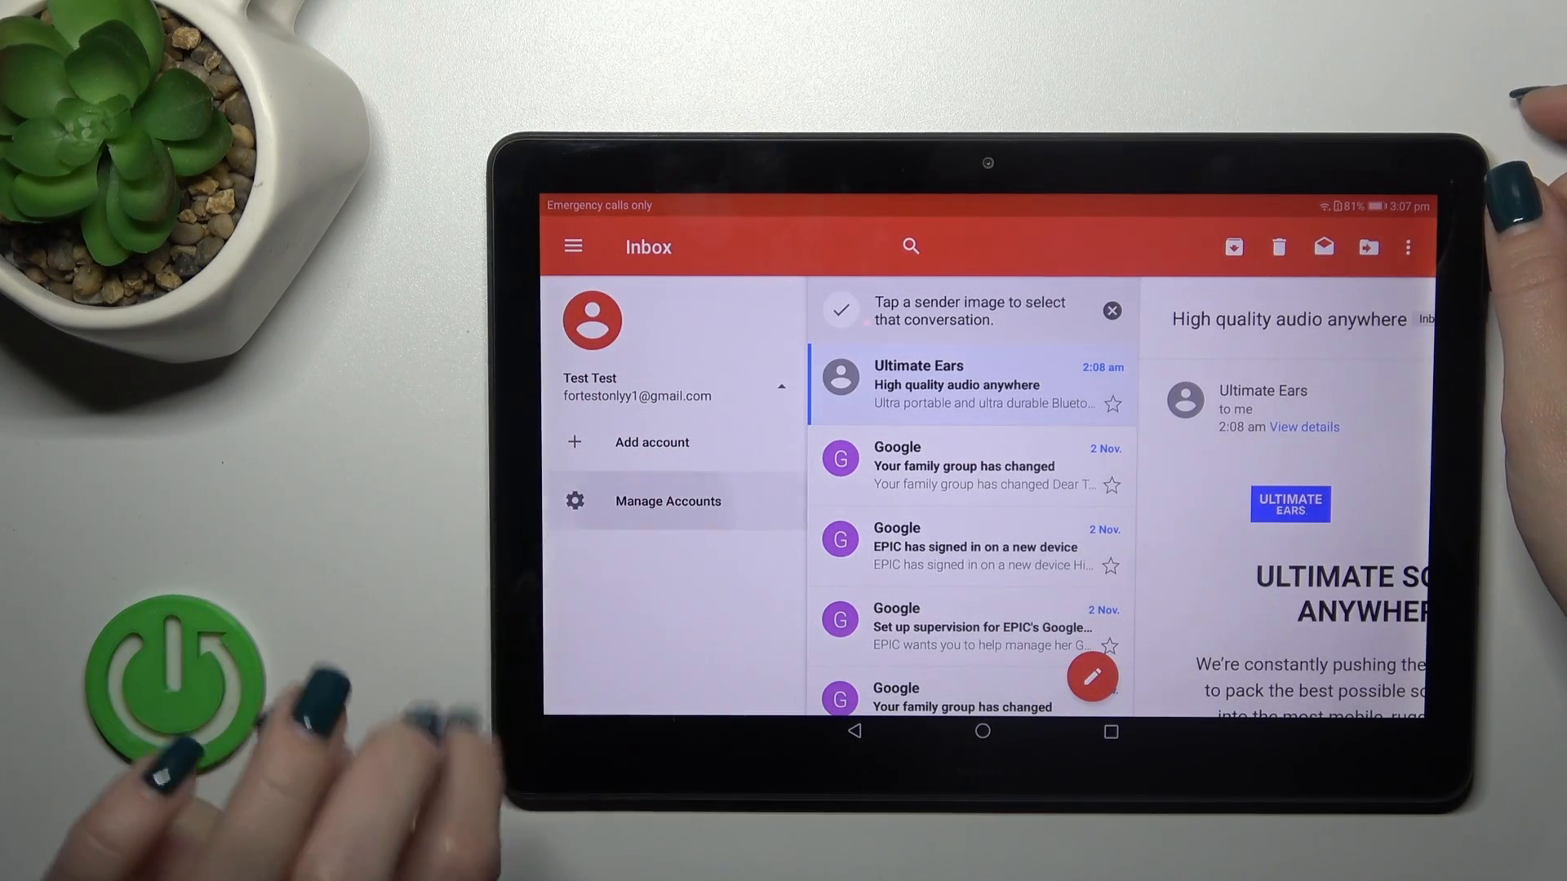
pyautogui.click(667, 500)
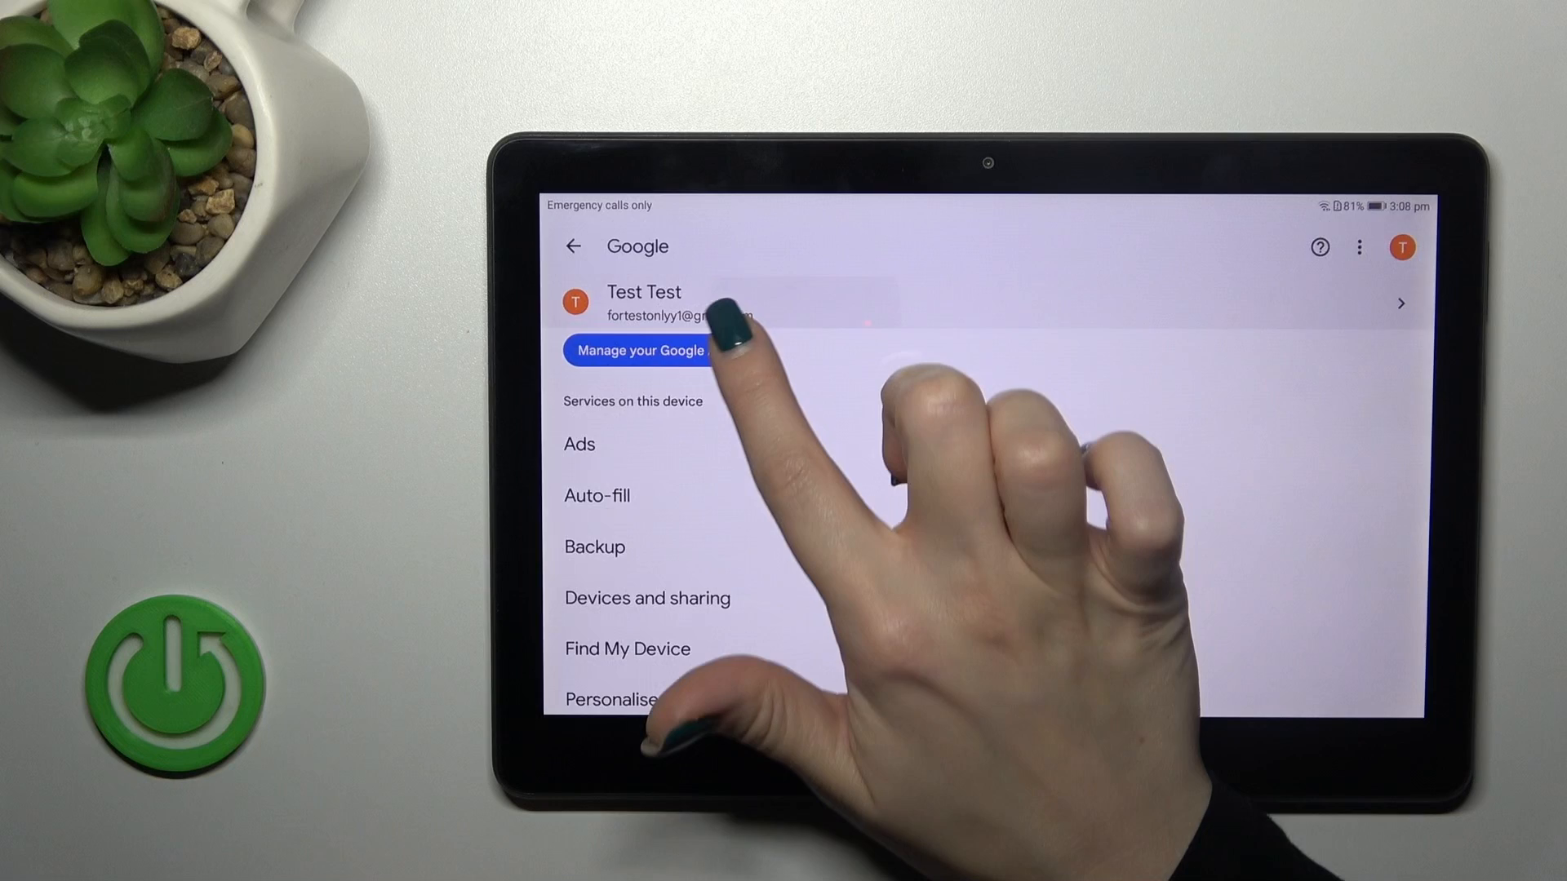
# View the Google Account overview, close it, and return to the main Settings list.
pyautogui.click(640, 351)
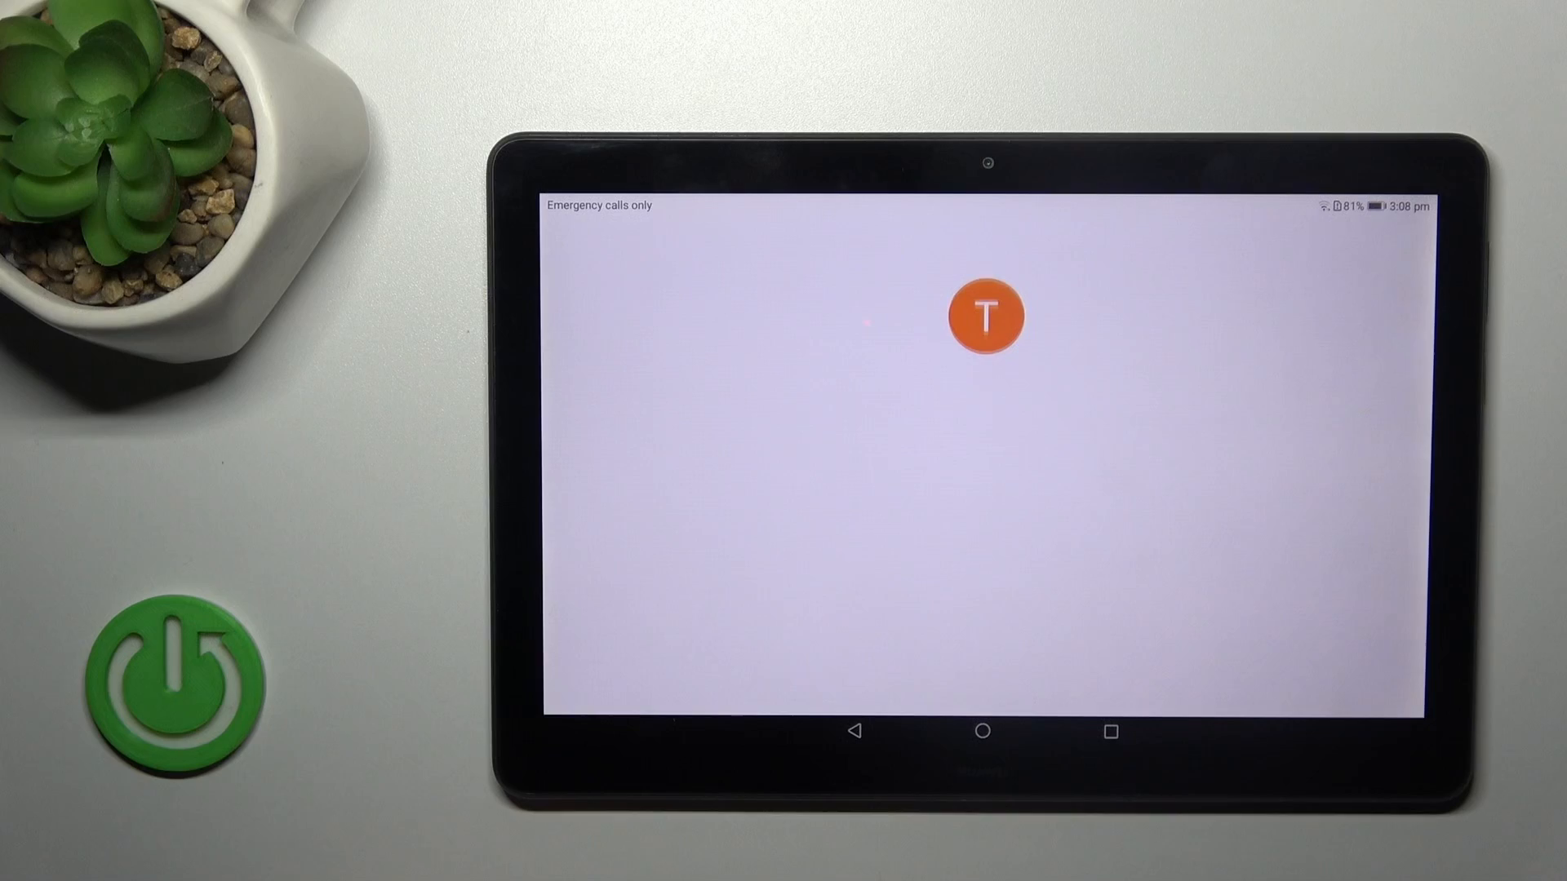
pyautogui.click(985, 315)
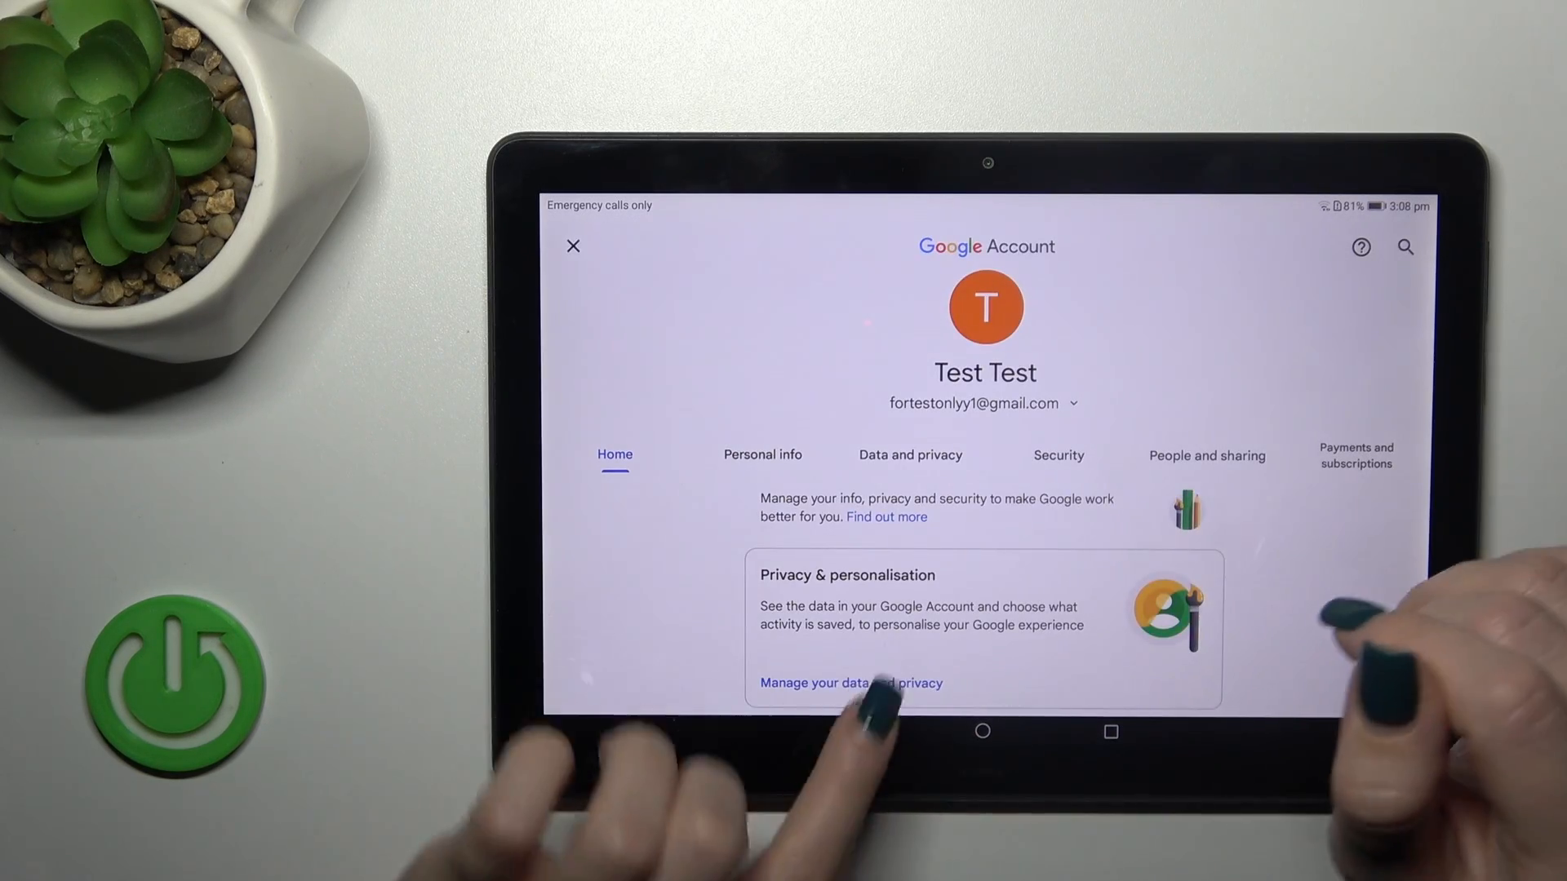
pyautogui.click(849, 682)
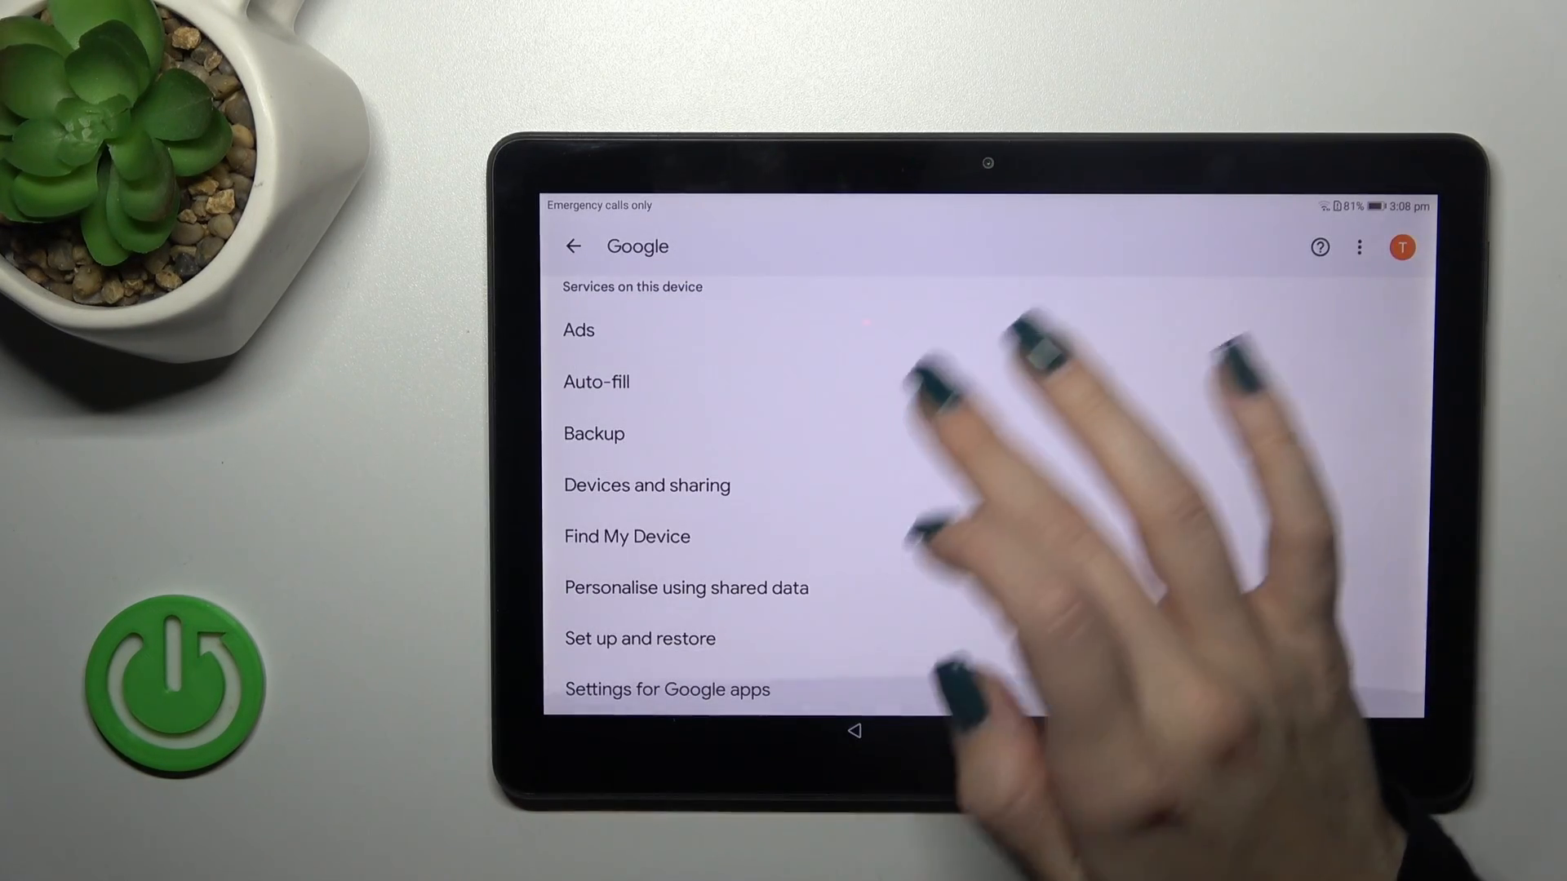
pyautogui.click(573, 246)
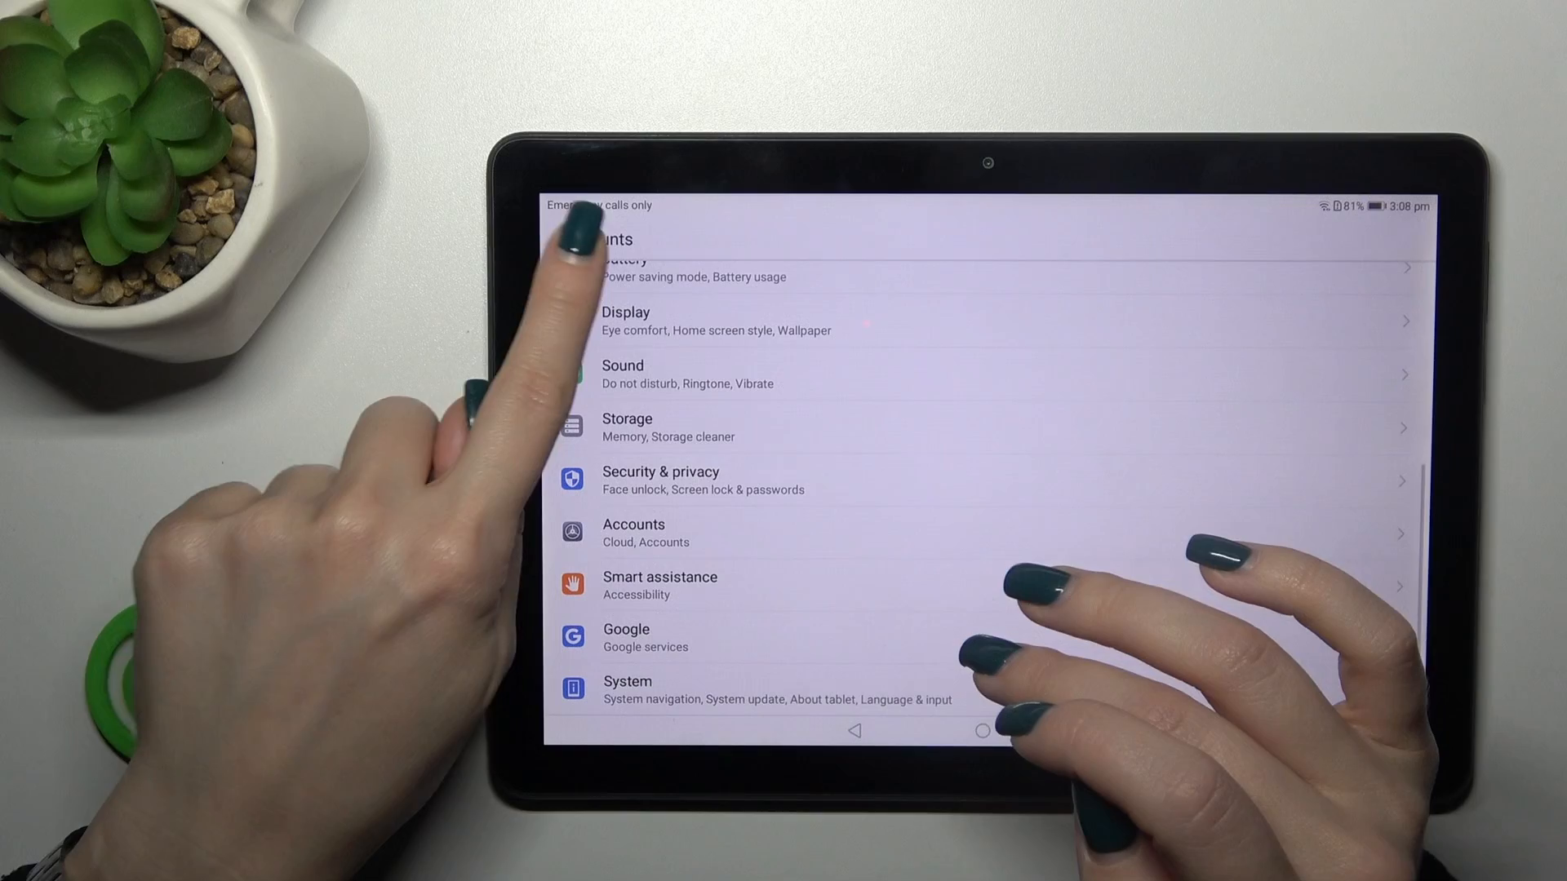
# Go through Accounts to the Google account's sync page and start removing it via the trash icon.
pyautogui.click(632, 524)
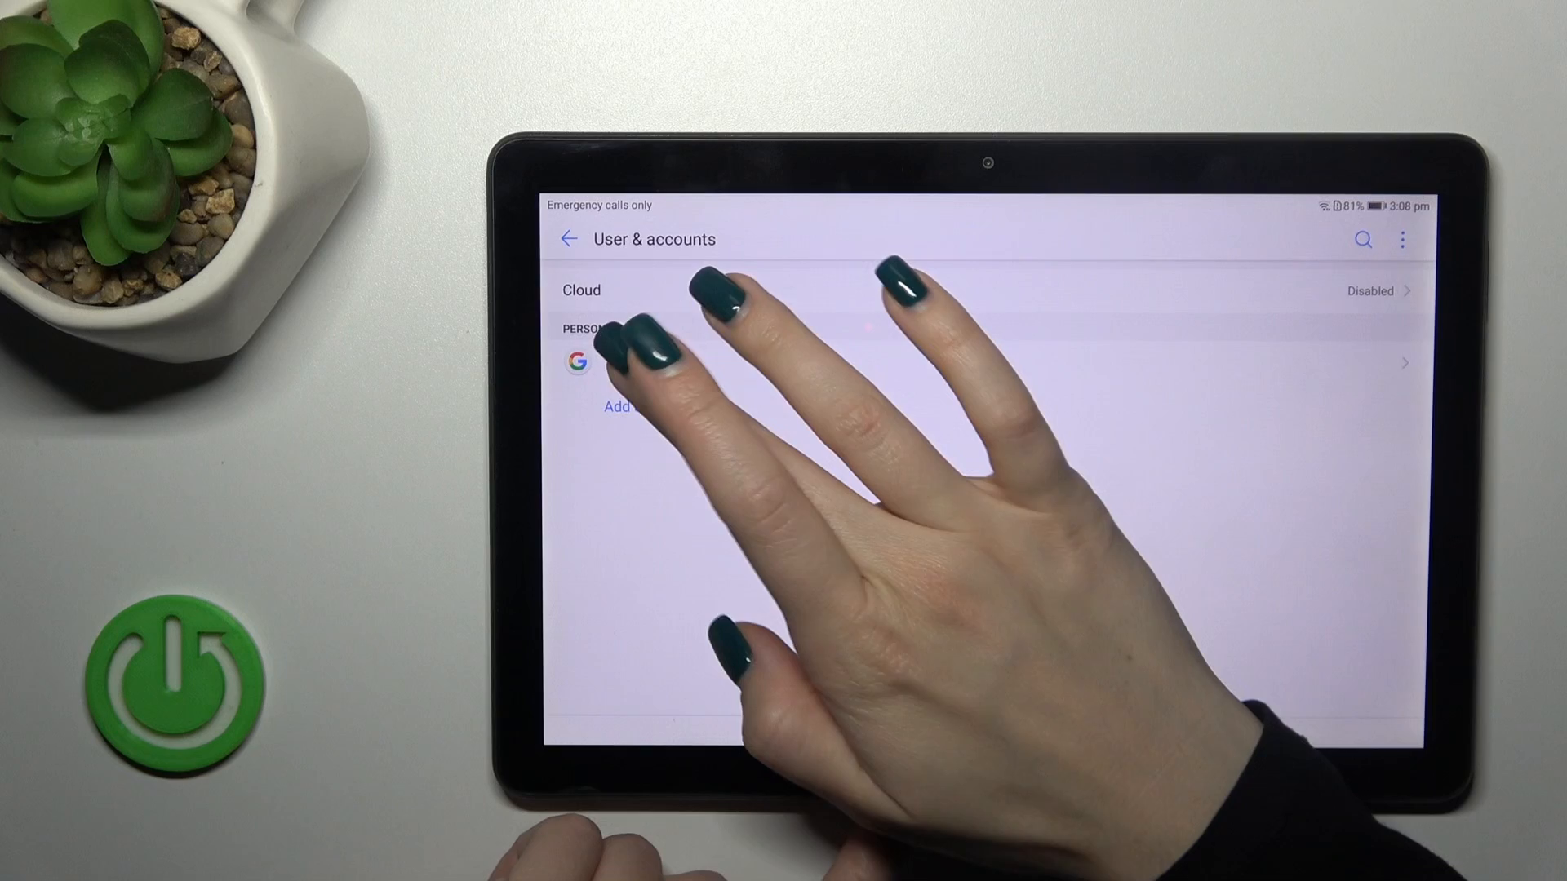
pyautogui.click(576, 361)
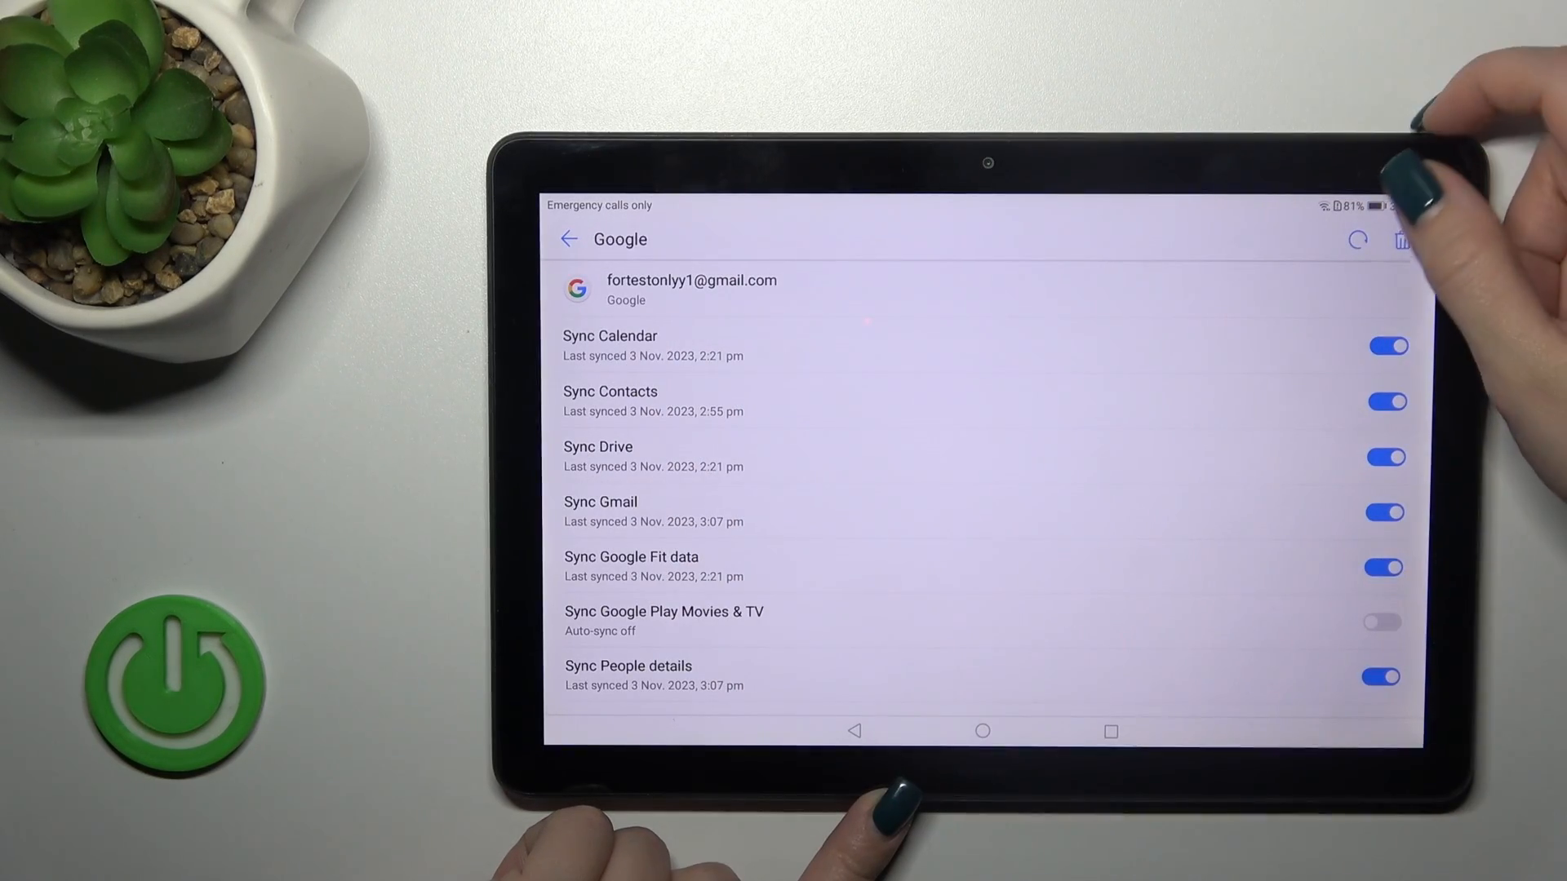
pyautogui.click(1399, 240)
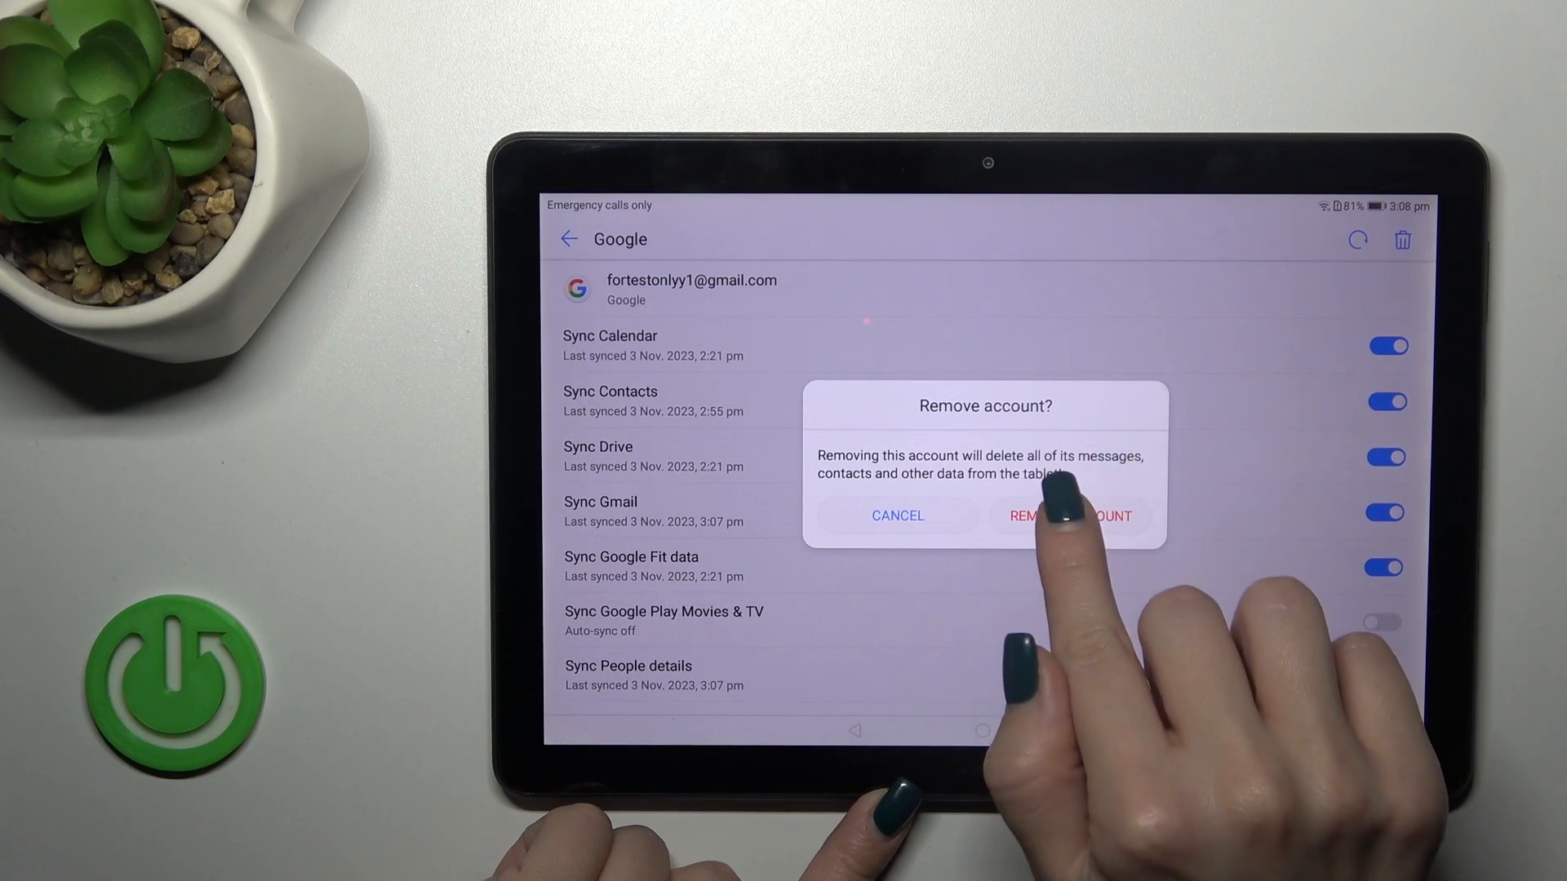
# Confirm REMOVE ACCOUNT, accept the device-protection warning, and draw the unlock pattern.
pyautogui.click(1069, 515)
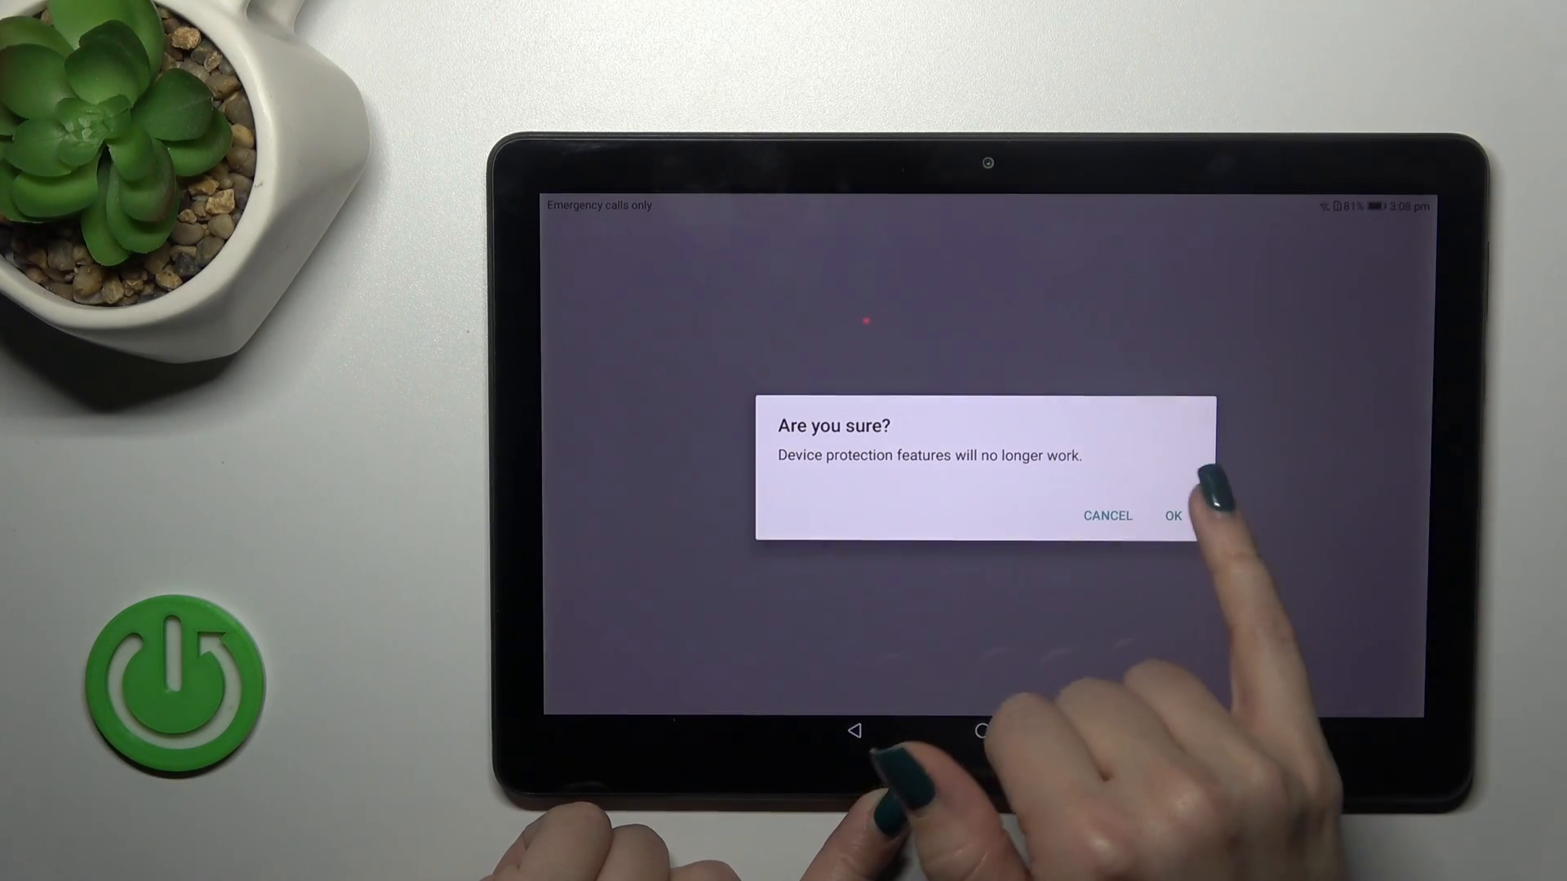
pyautogui.click(1174, 516)
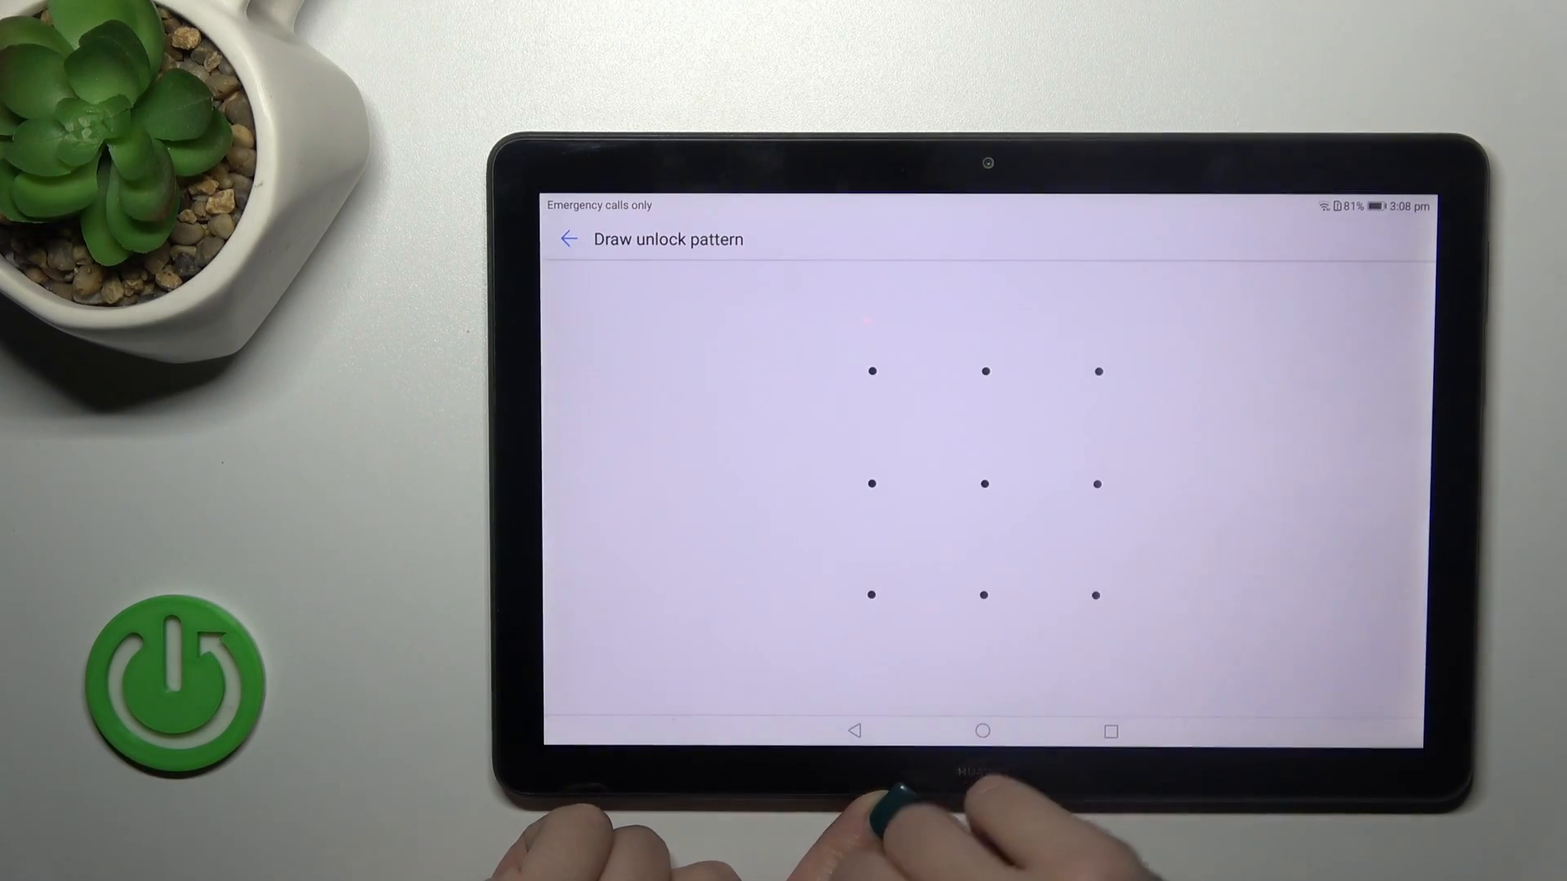
pyautogui.moveTo(872, 372); pyautogui.dragTo(1100, 595)
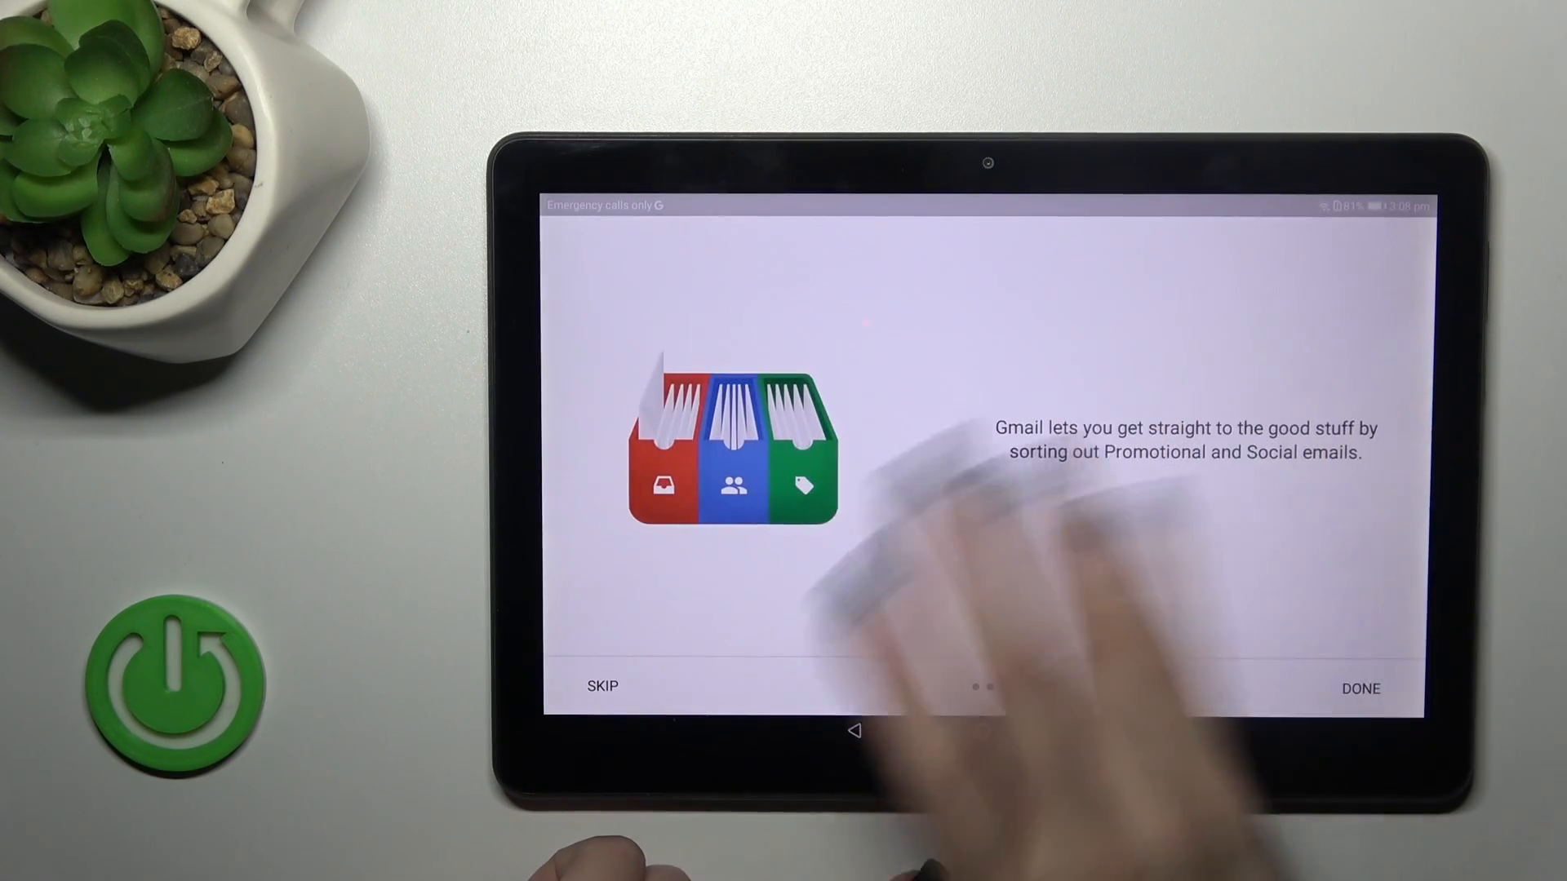
# Finish Gmail's intro carousel with DONE to reach the add-email welcome screen.
pyautogui.click(1359, 689)
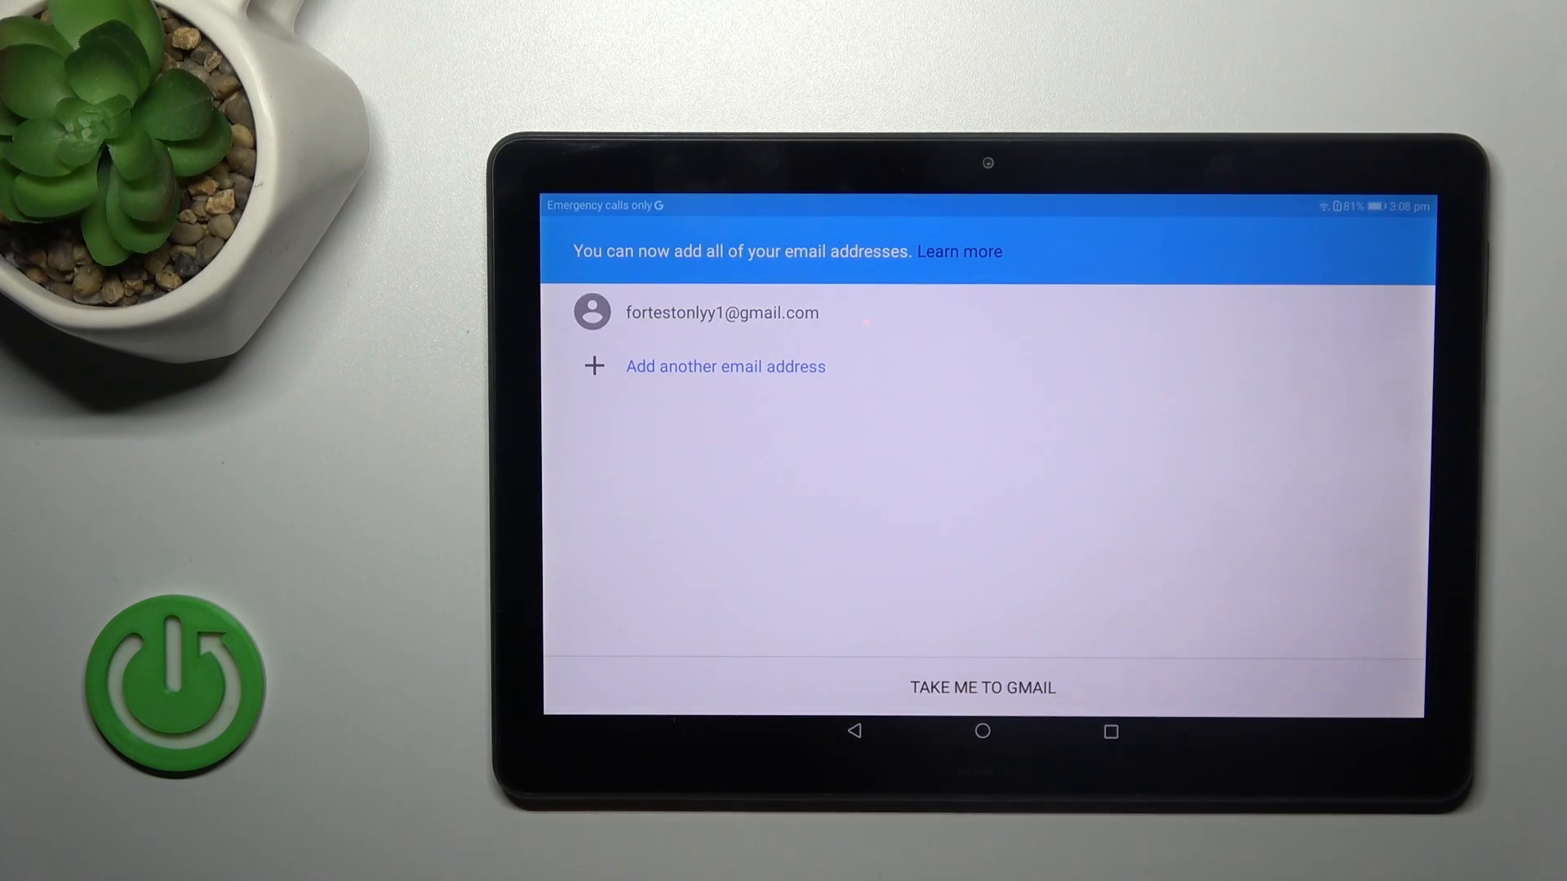